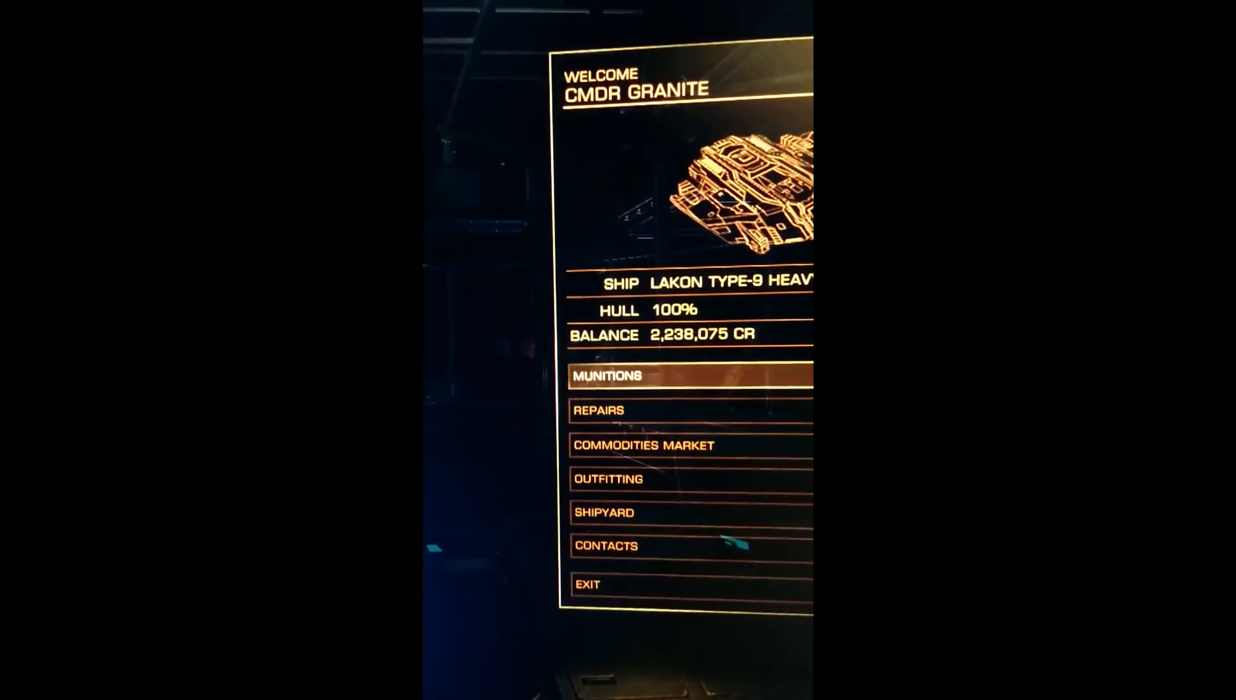
View Hydrogen Fuels in the commodities market, showing 22 CR price and 23,342 supply
click(641, 444)
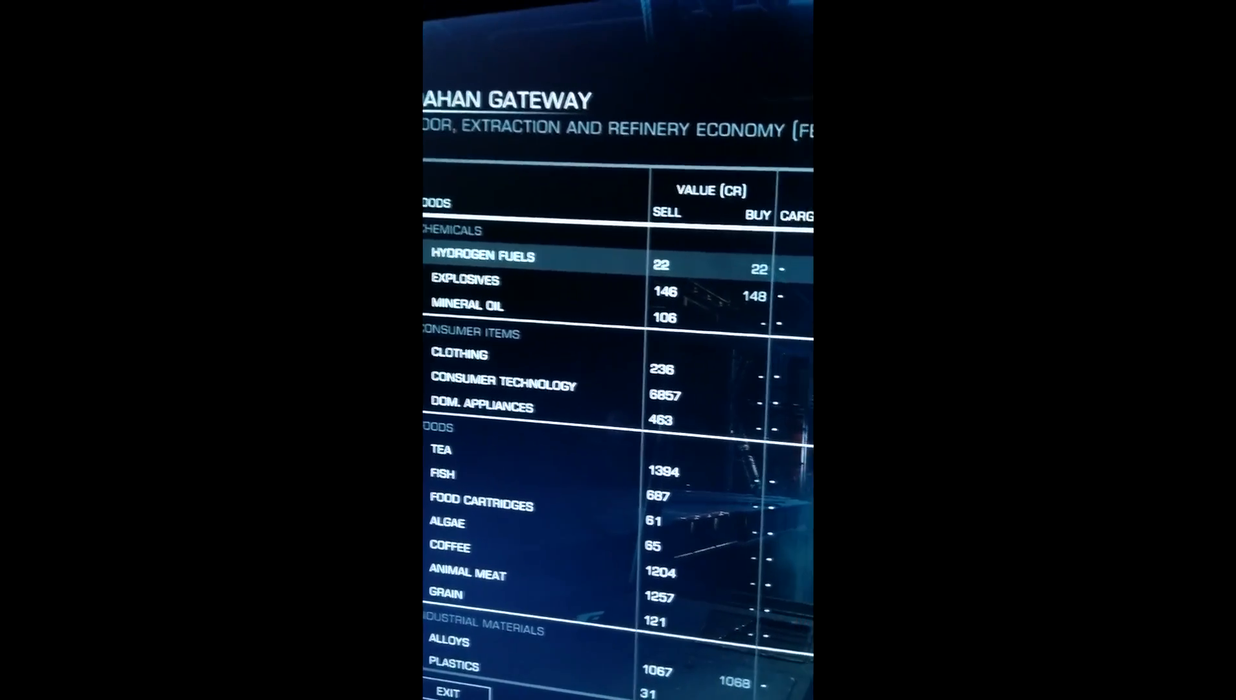
click(479, 255)
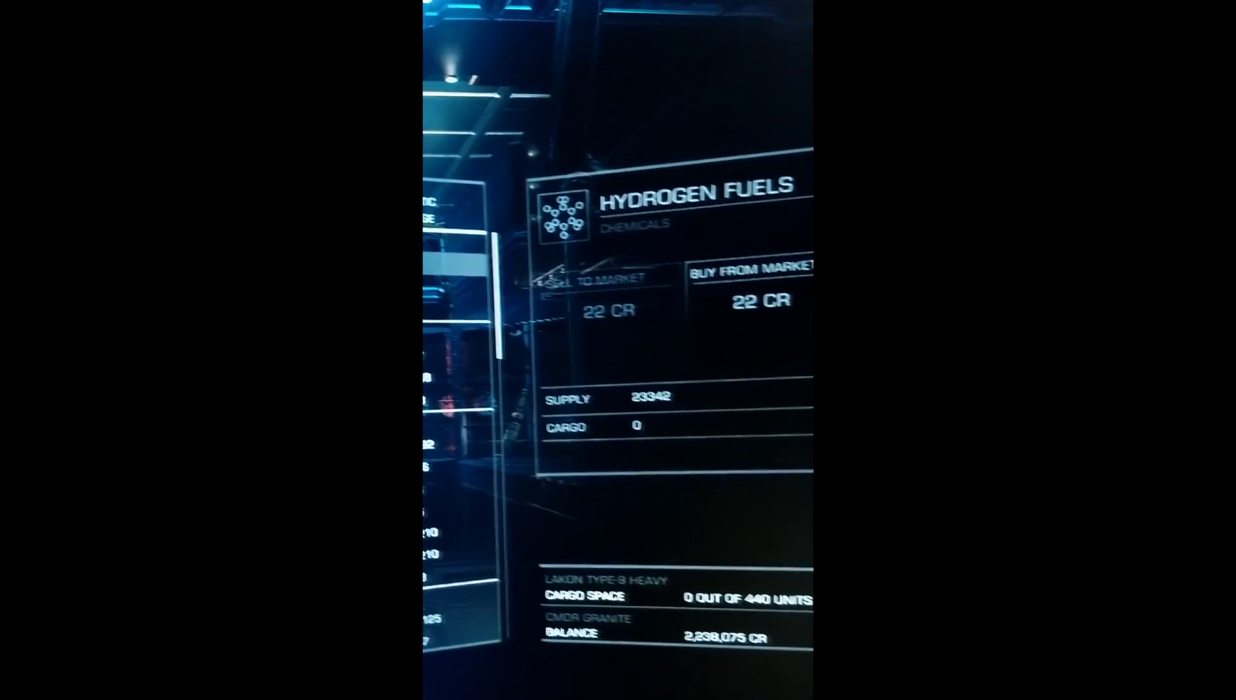